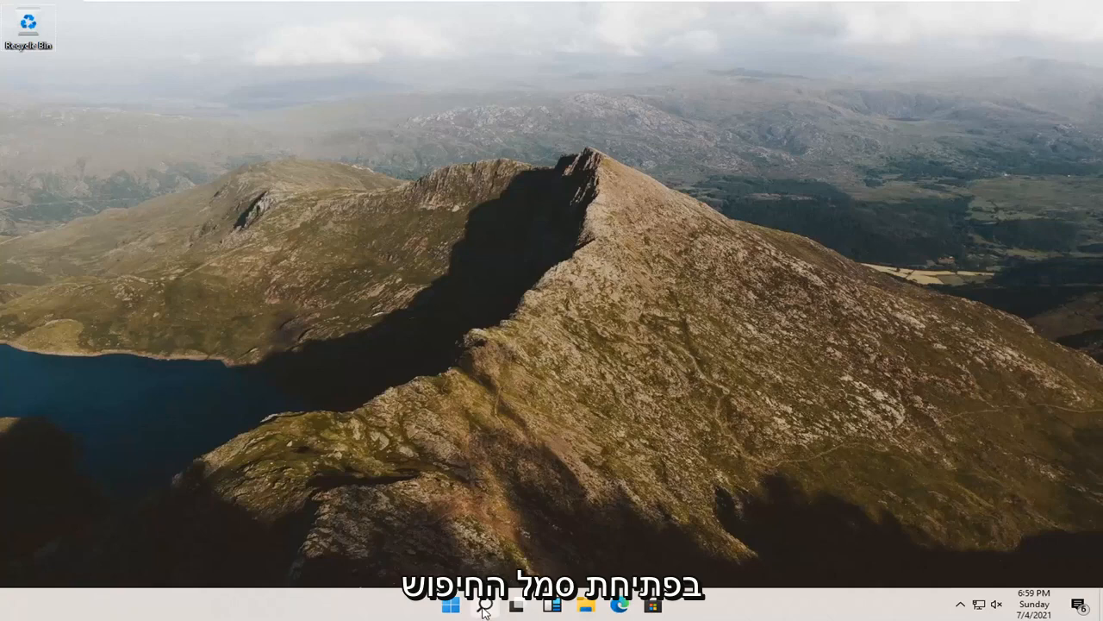
Search Windows for 'comput' and launch Computer Management from the results.
left_click(481, 604)
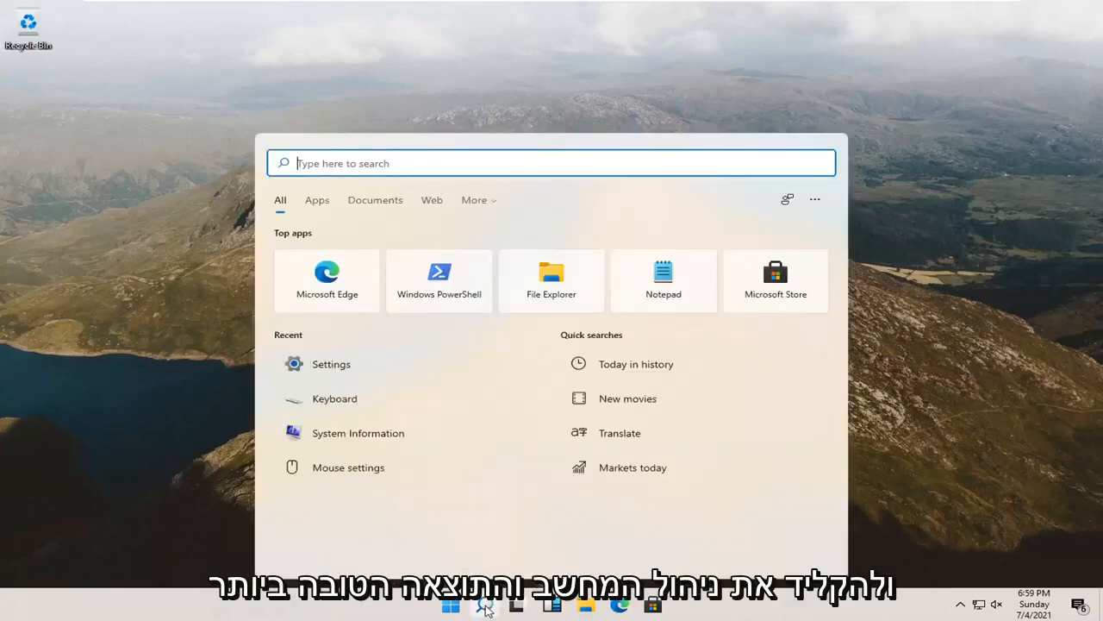
type("comput")
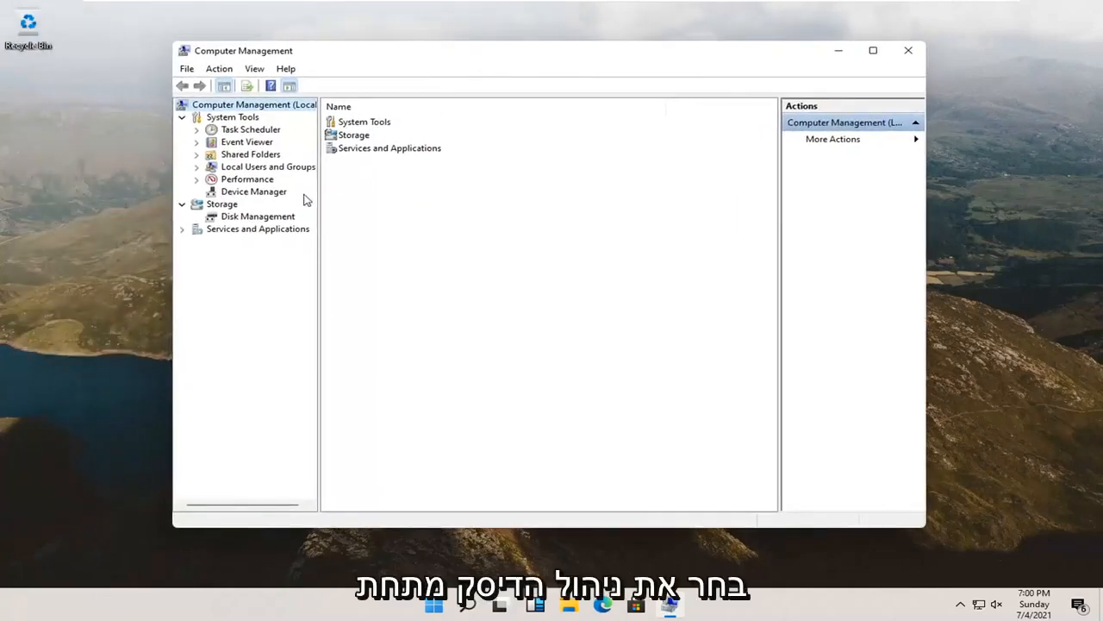
Select Disk Management under Storage to show Disk 0's volumes and the CD-ROM.
left_click(257, 216)
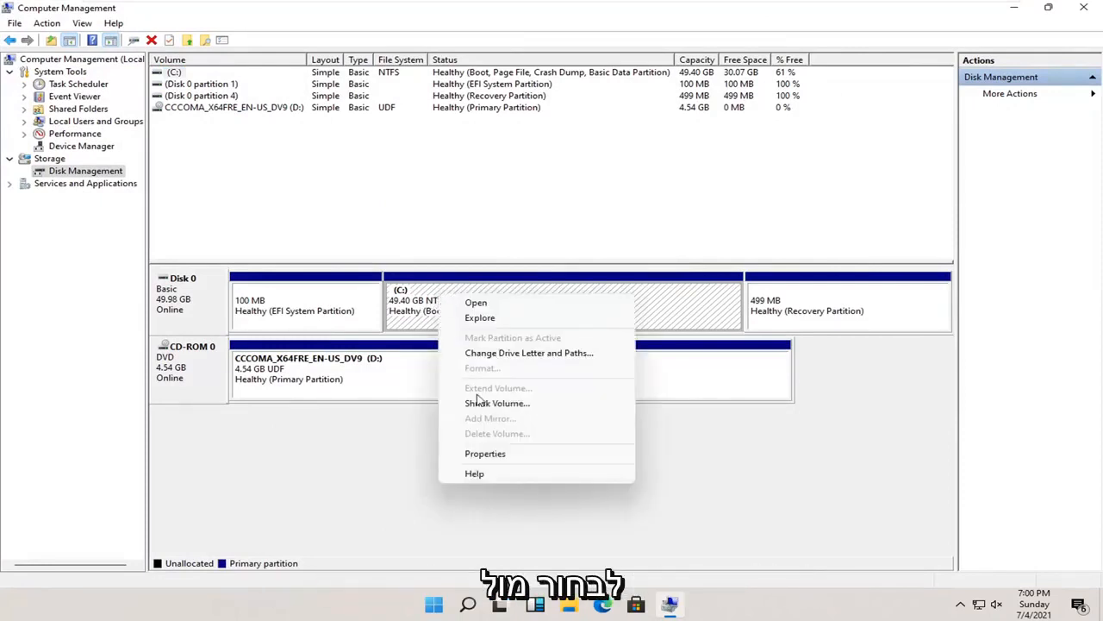
Shrink the C: volume by 100 MB, leaving it at 49.30 GB.
left_click(497, 403)
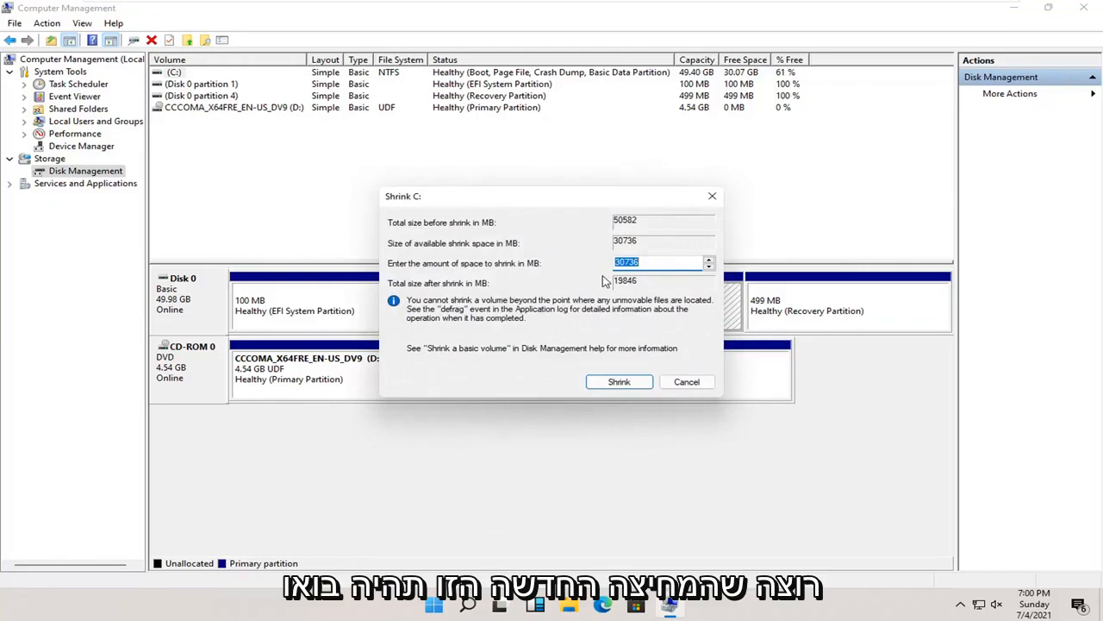
type("100")
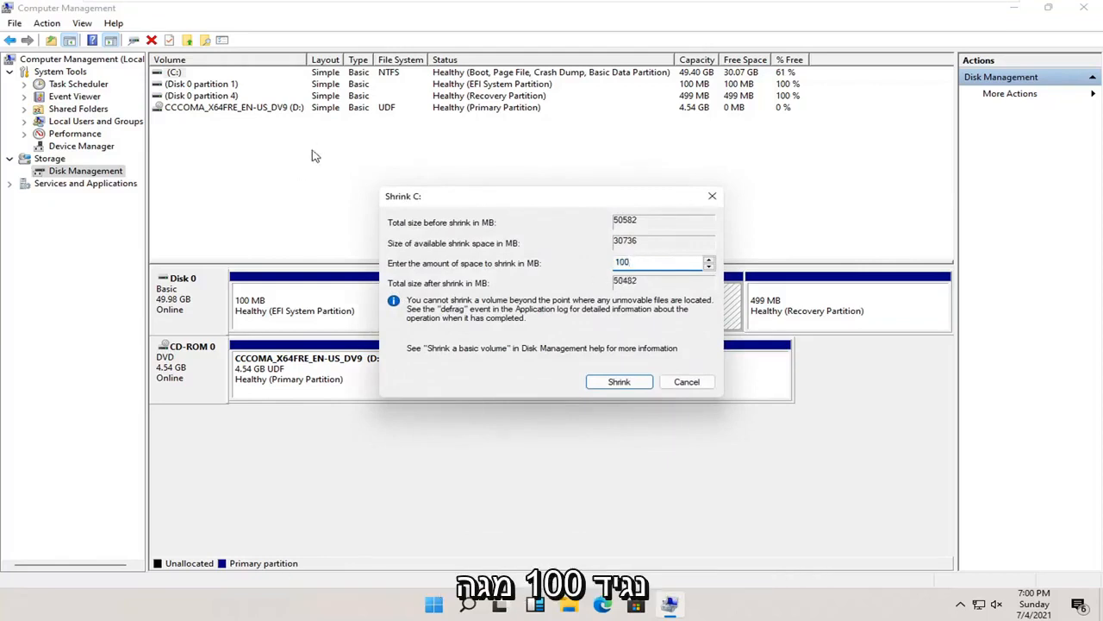
left_click(686, 381)
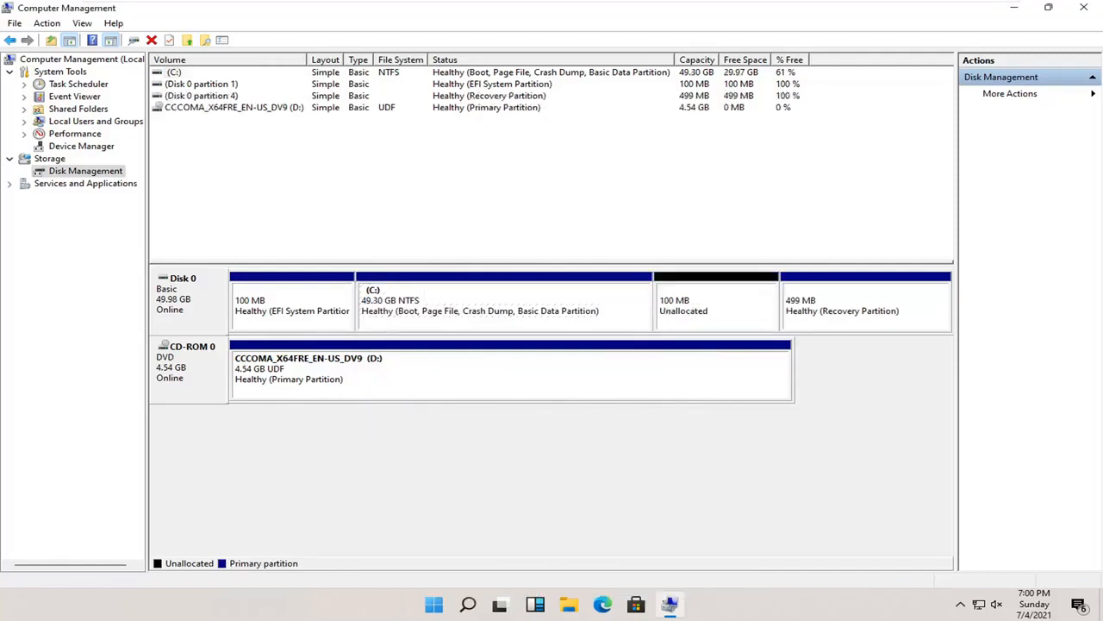
Start the New Simple Volume Wizard on the unallocated space, keeping drive letter E.
left_click(715, 297)
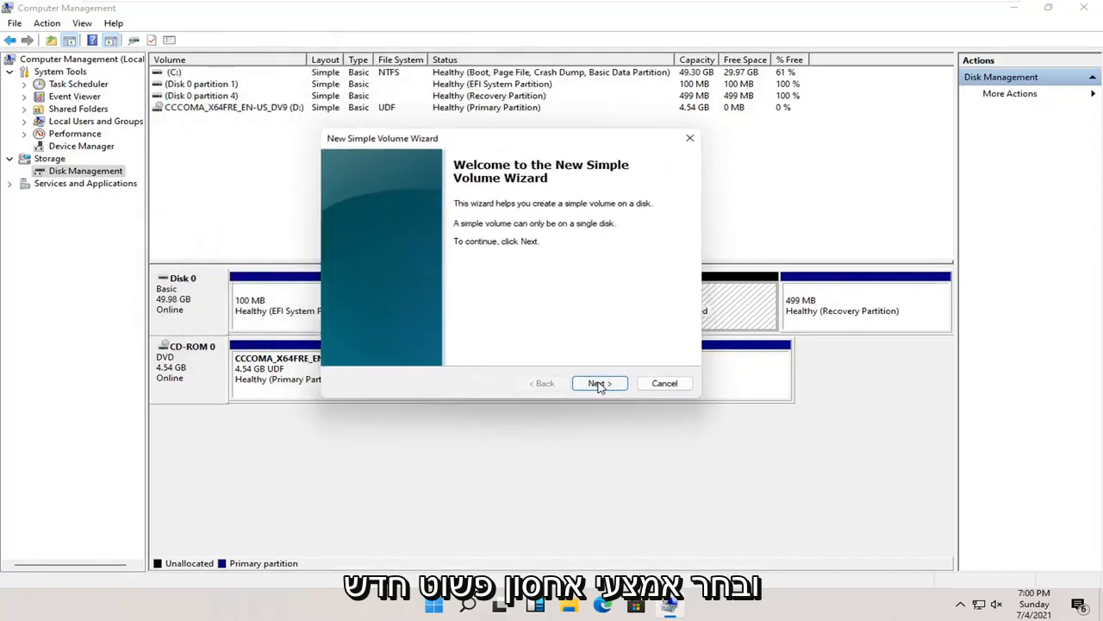
left_click(599, 383)
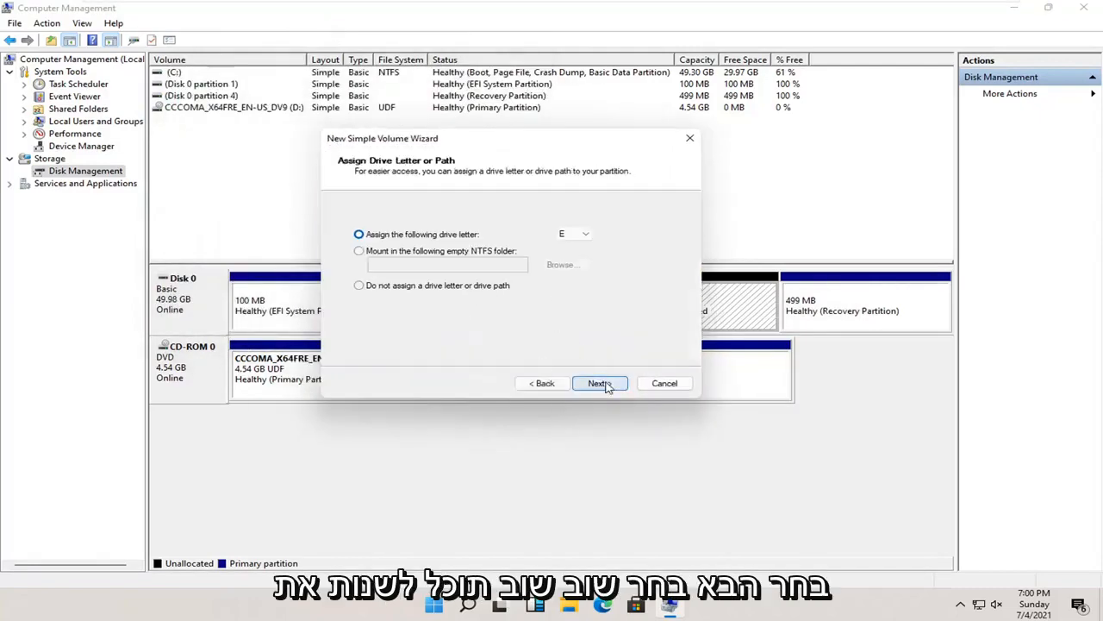
left_click(585, 233)
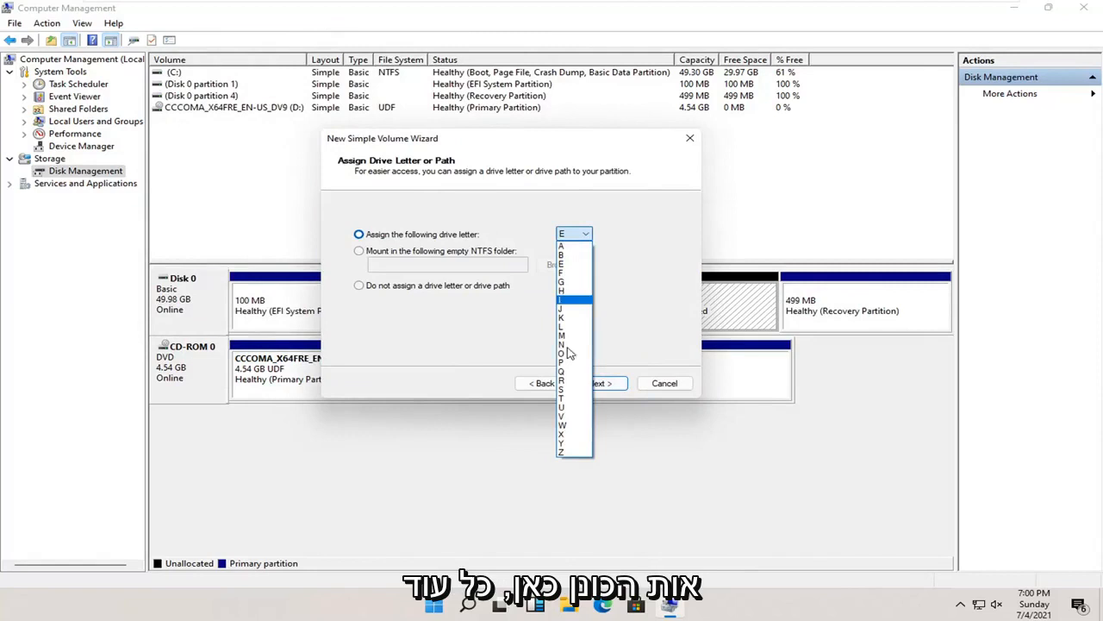
mouse_move(562, 335)
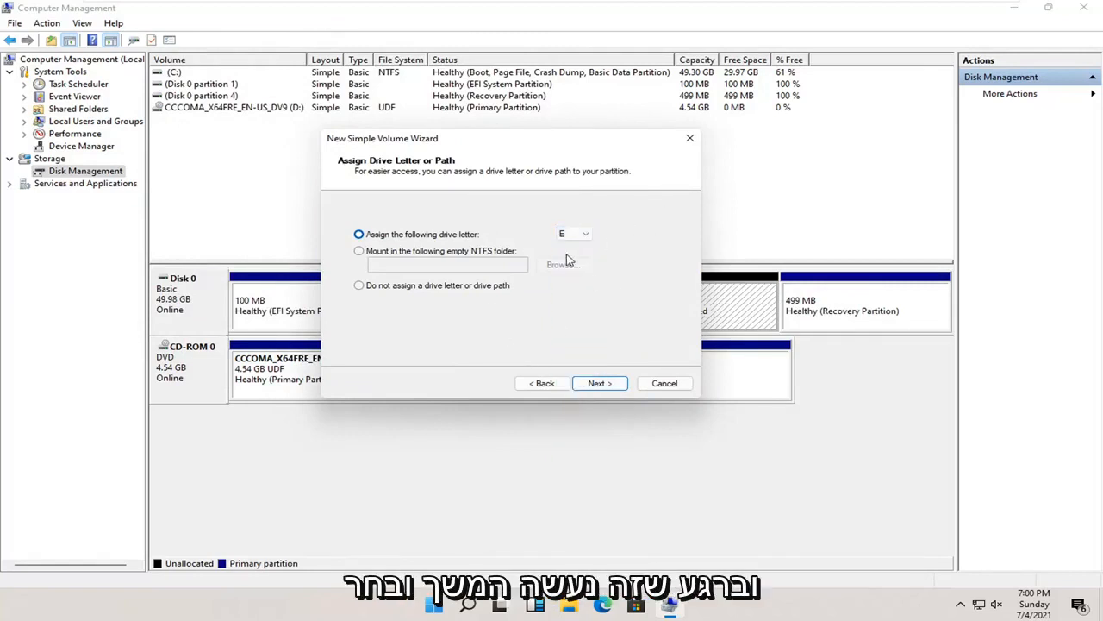
left_click(599, 382)
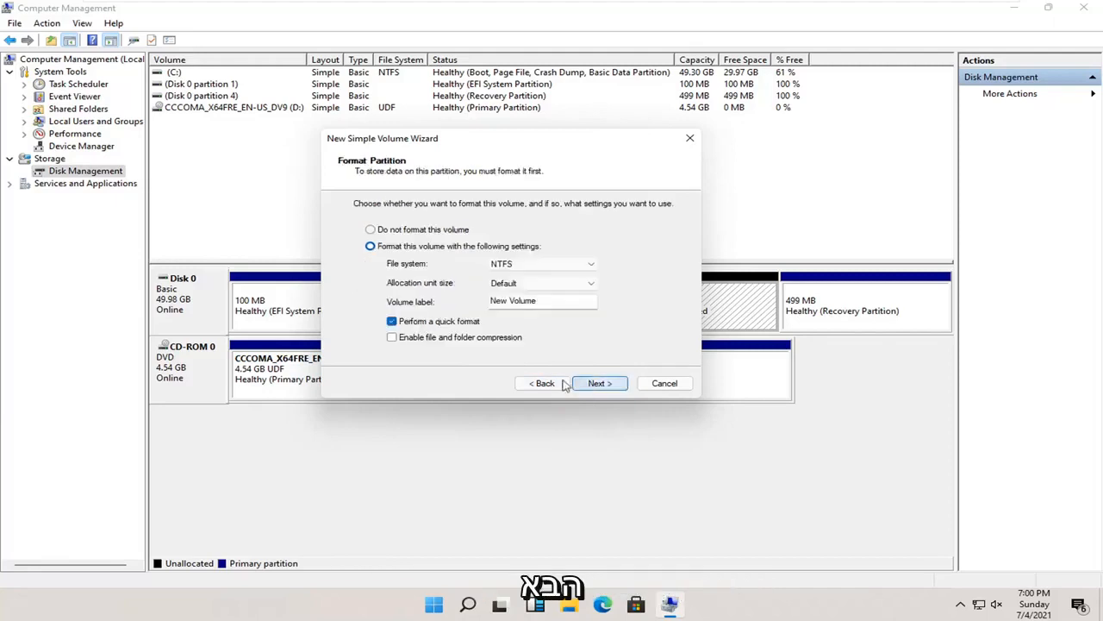
Label the NTFS volume 'Flash Drive' and finish the wizard to create E:.
triple_click(543, 300)
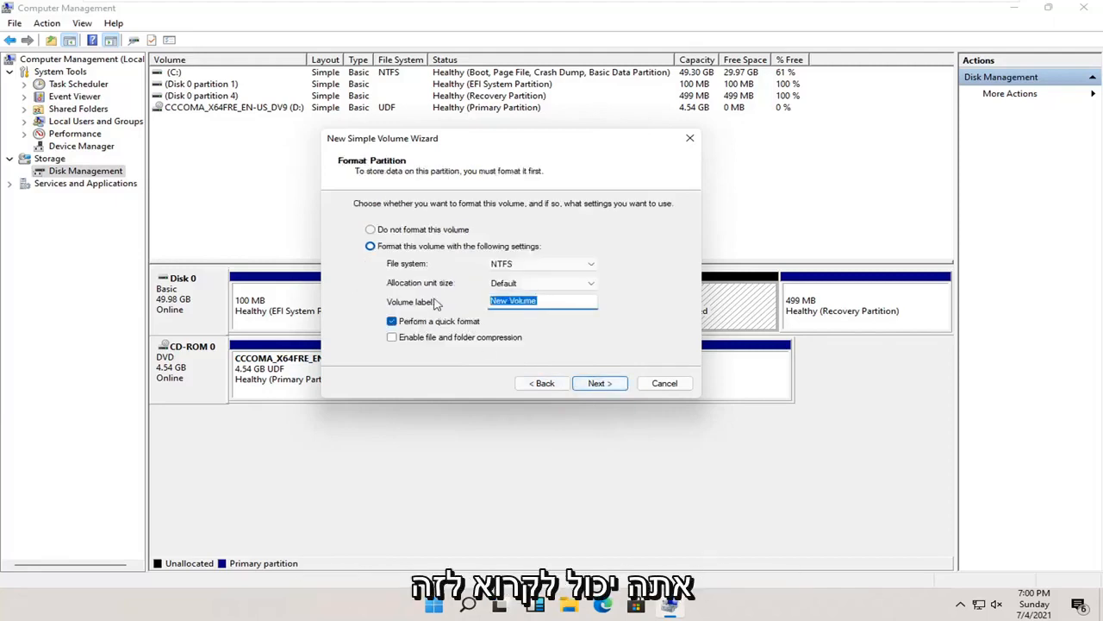
type("Flash Drive")
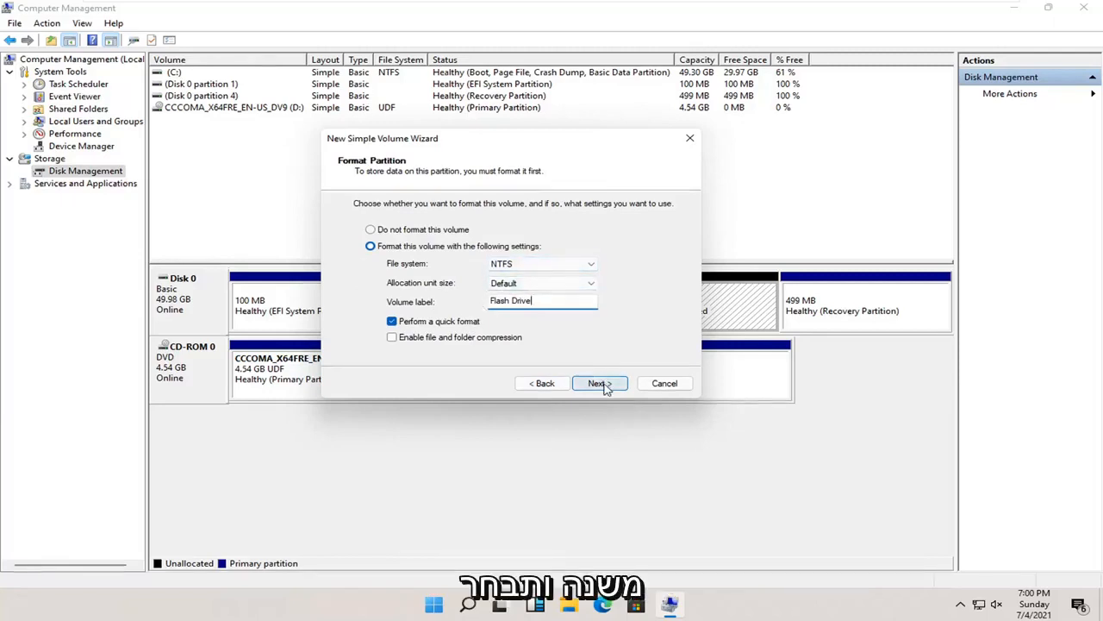
left_click(599, 383)
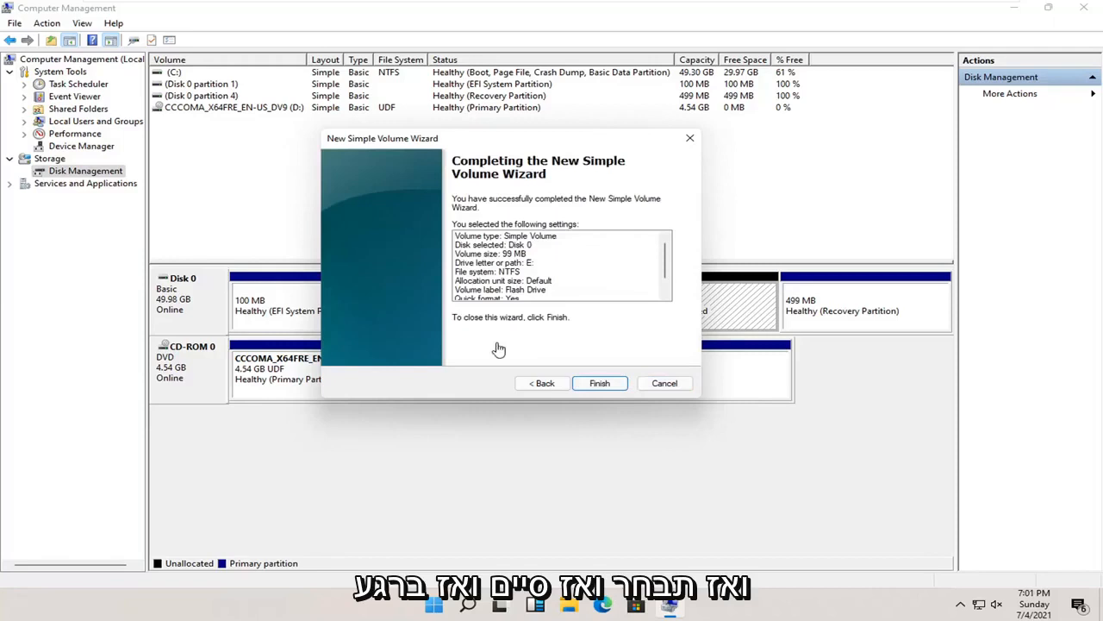
left_click(599, 383)
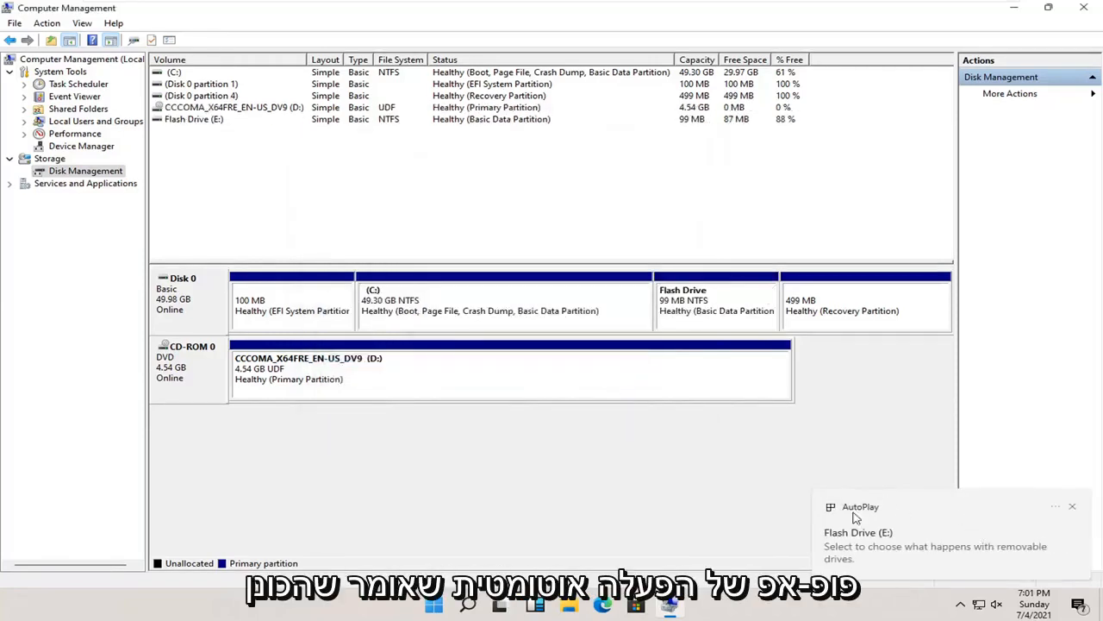
mouse_move(911, 555)
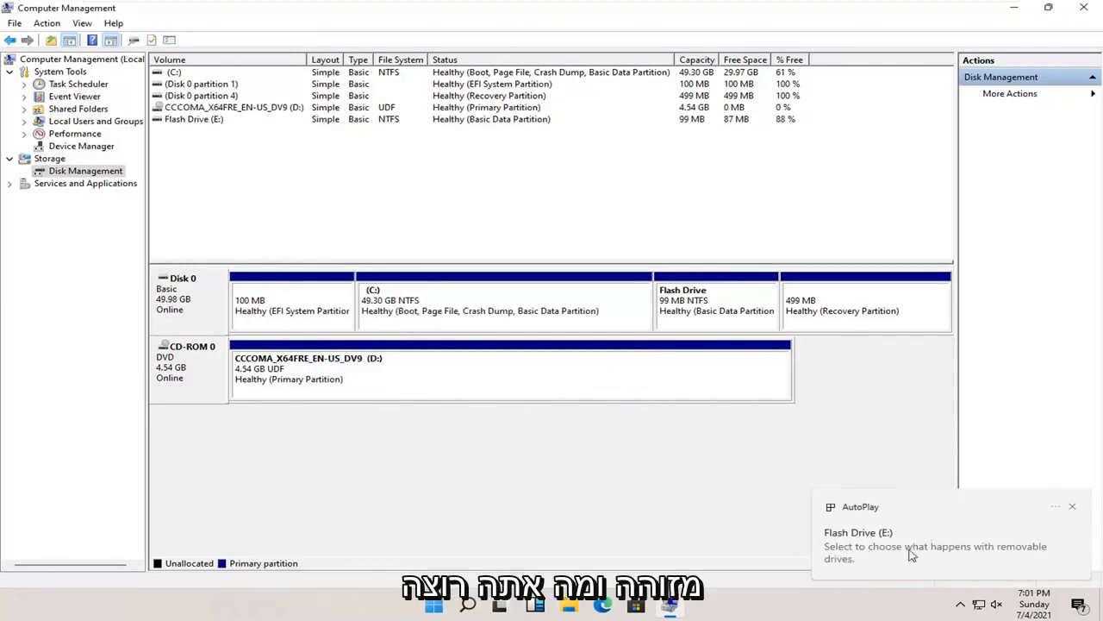